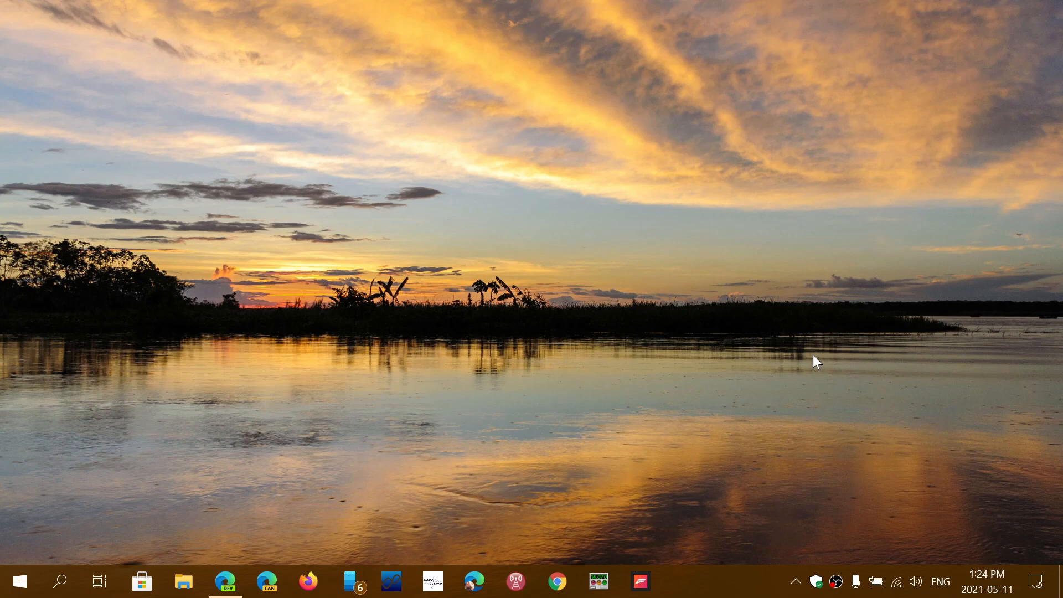
mouse_move(1016, 518)
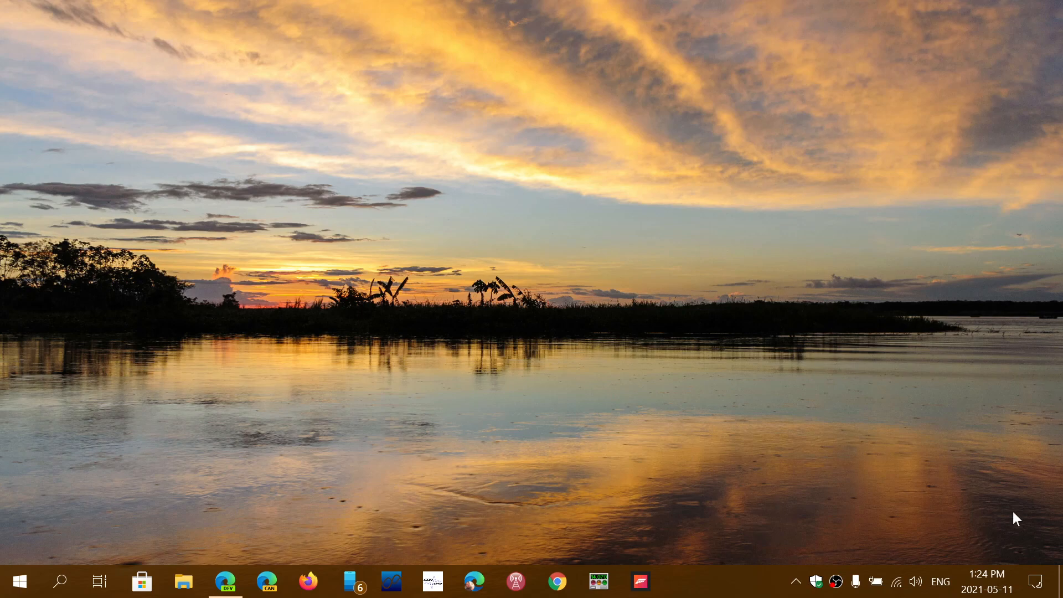
Check for new Windows updates under Update & Security and confirm the PC is up to date.
left_click(1035, 581)
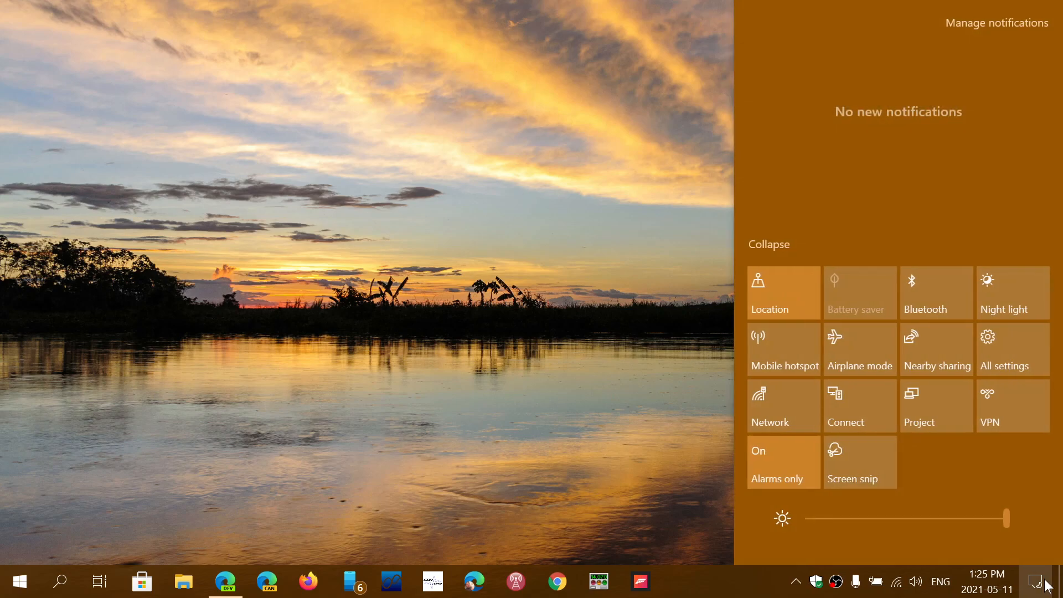
left_click(1003, 348)
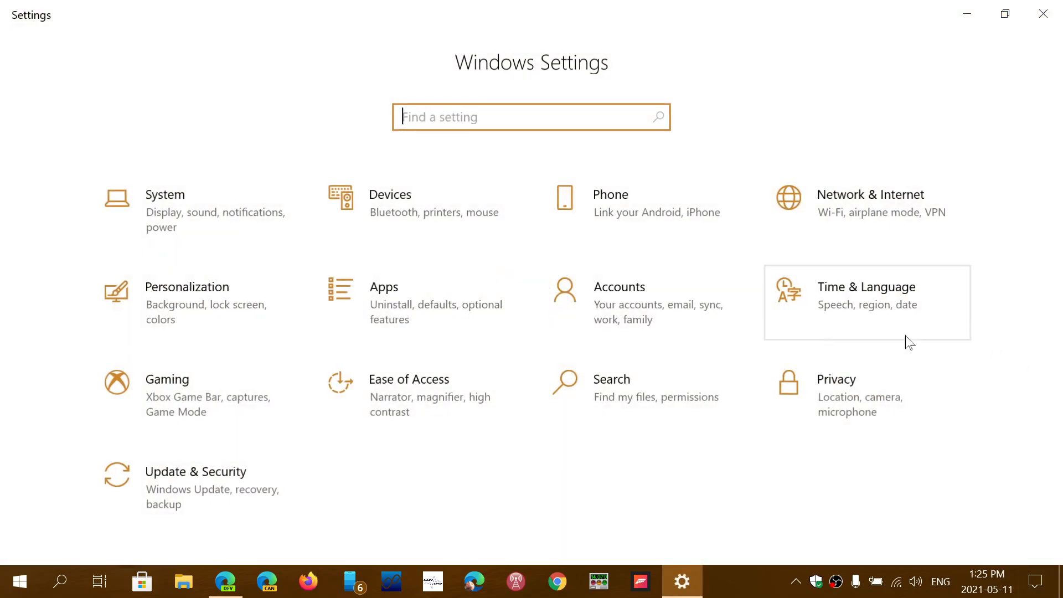
left_click(195, 472)
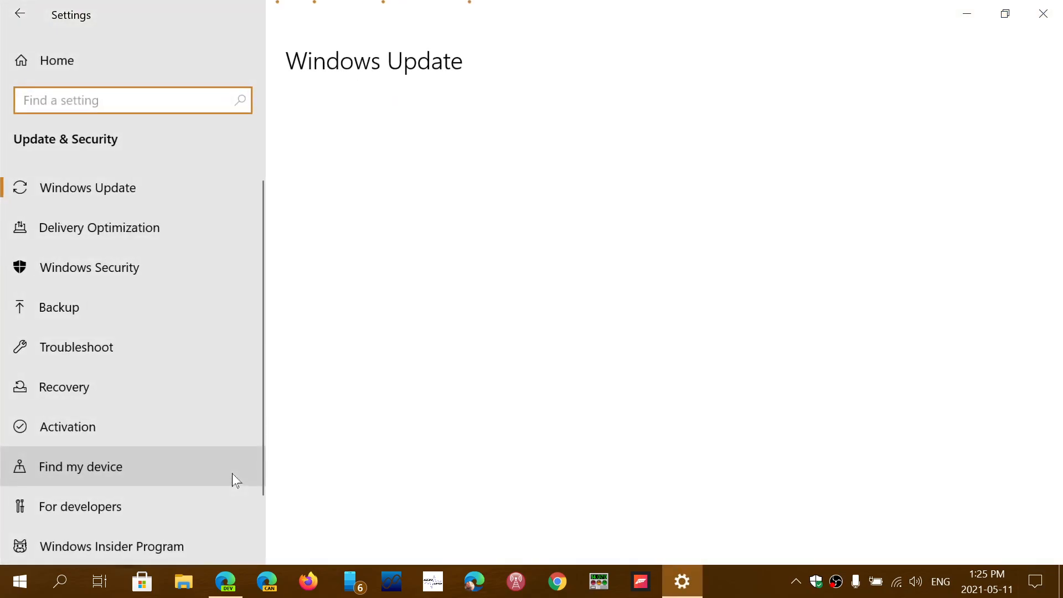
left_click(86, 189)
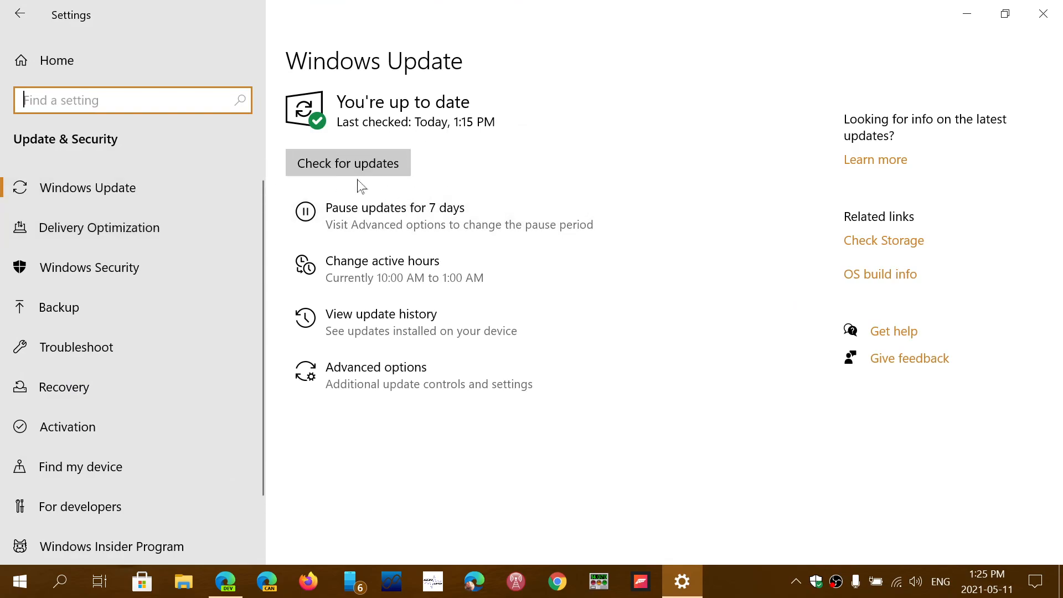
mouse_move(648, 497)
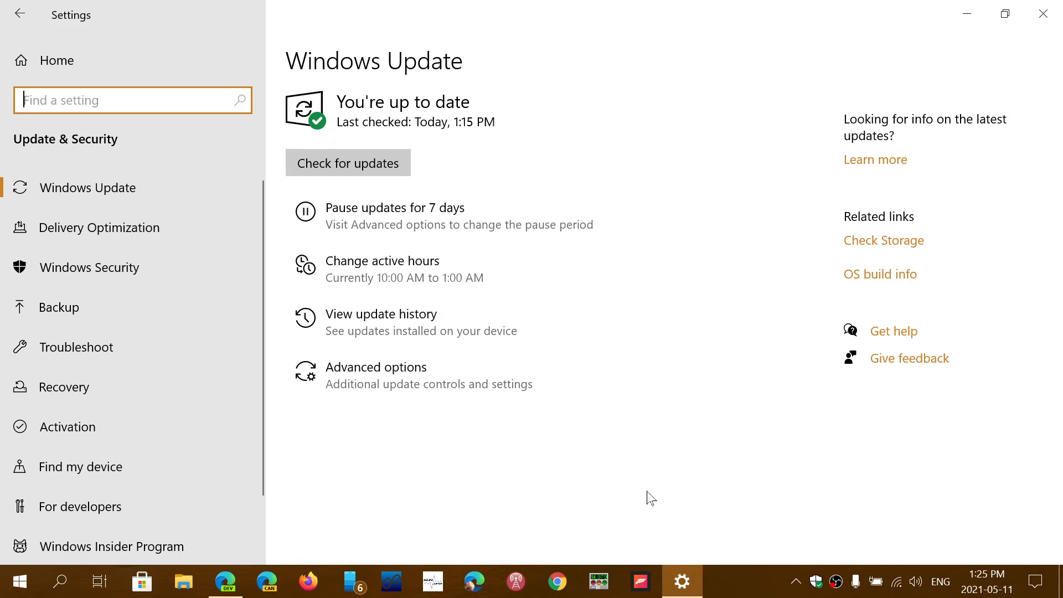
mouse_move(629, 405)
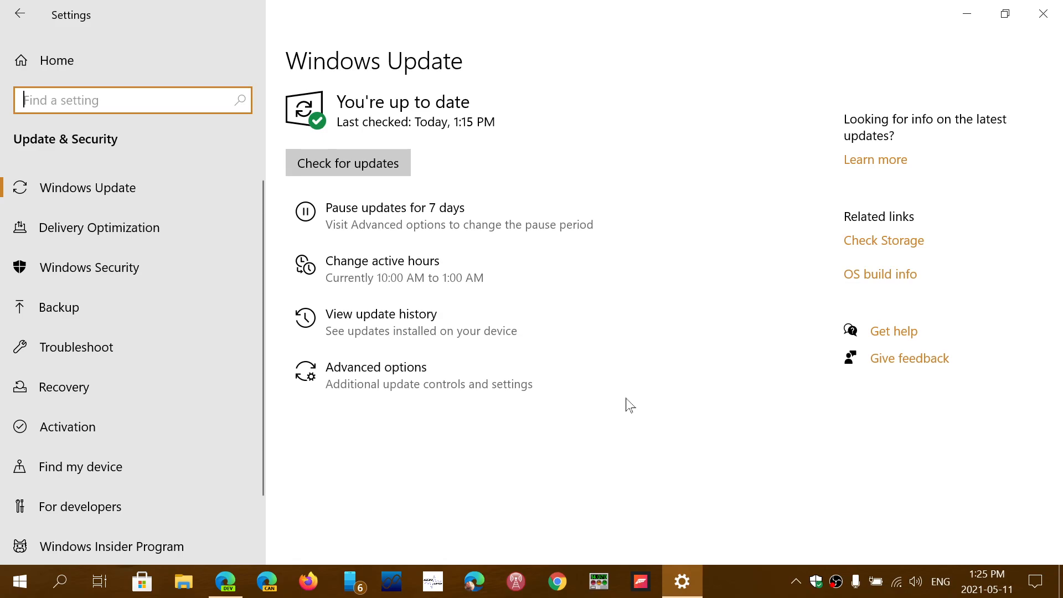
mouse_move(578, 237)
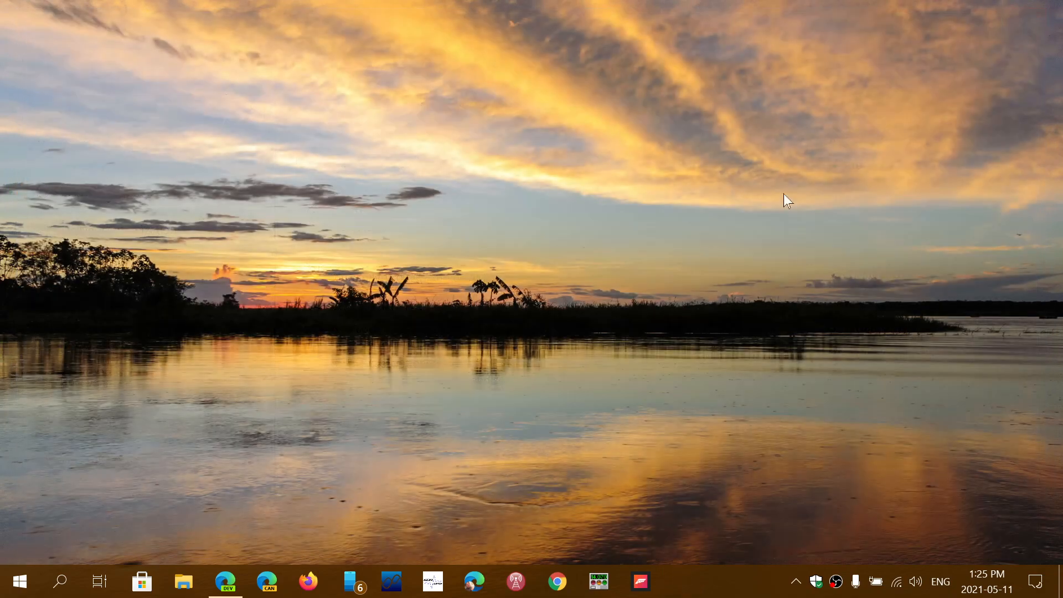
mouse_move(688, 368)
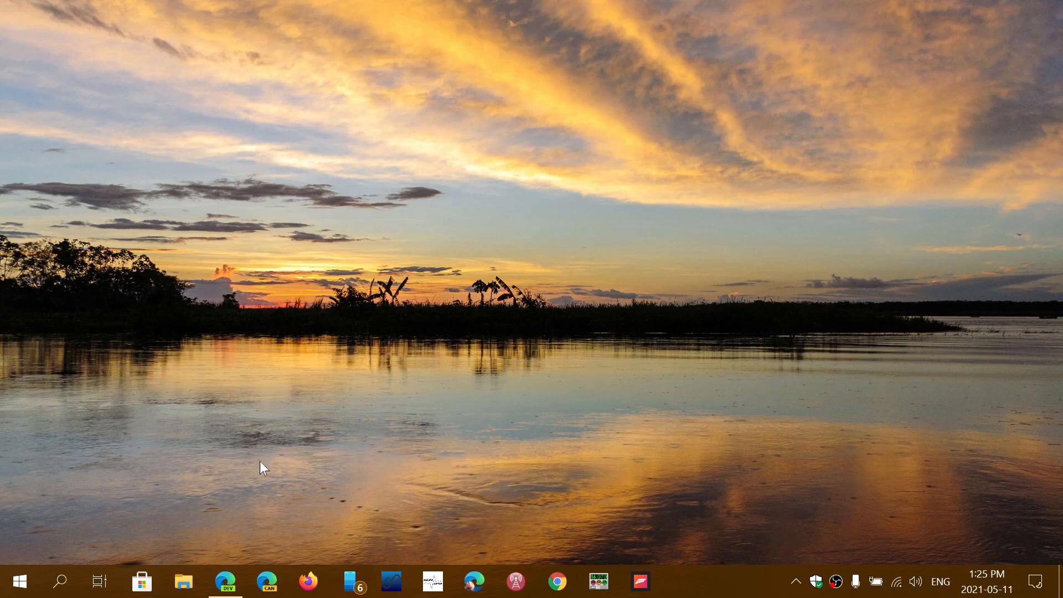
Show the Download Windows 10 page in Edge scrolled to Create Windows 10 installation media.
left_click(225, 581)
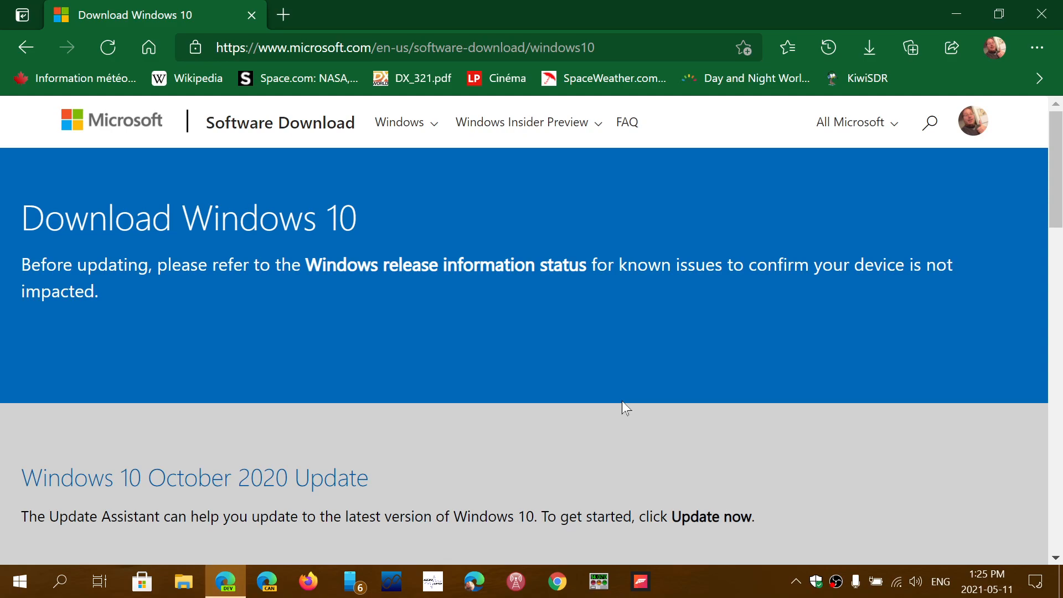
scroll("down", 3)
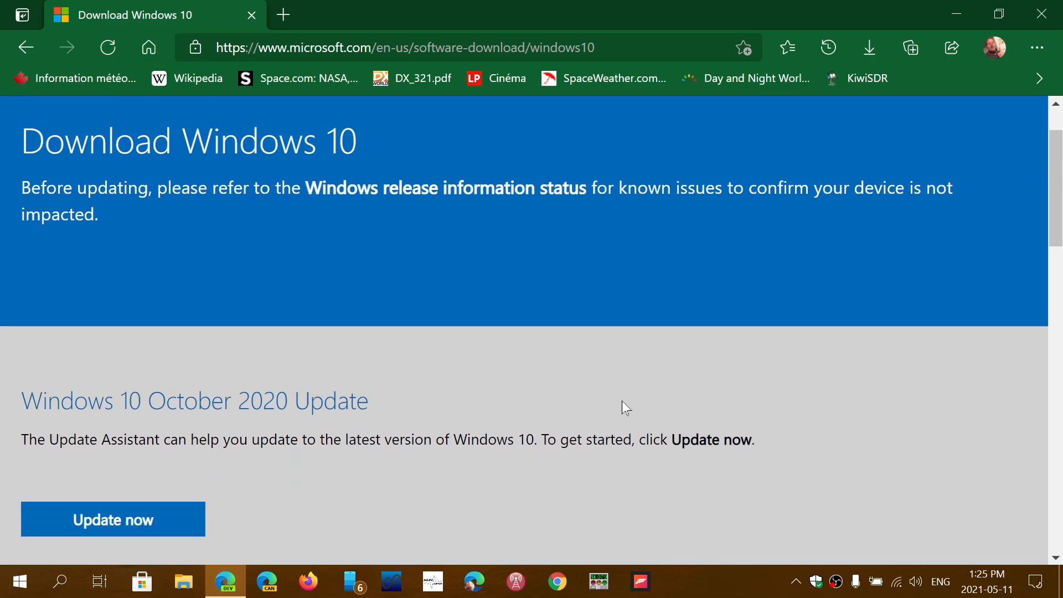
scroll("down", 3)
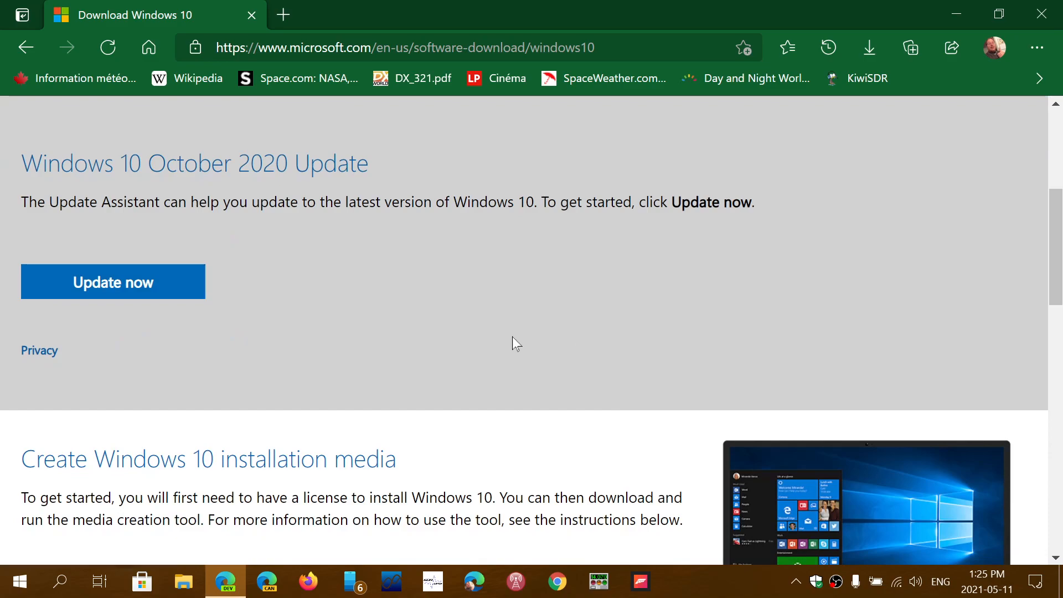
scroll("down", 3)
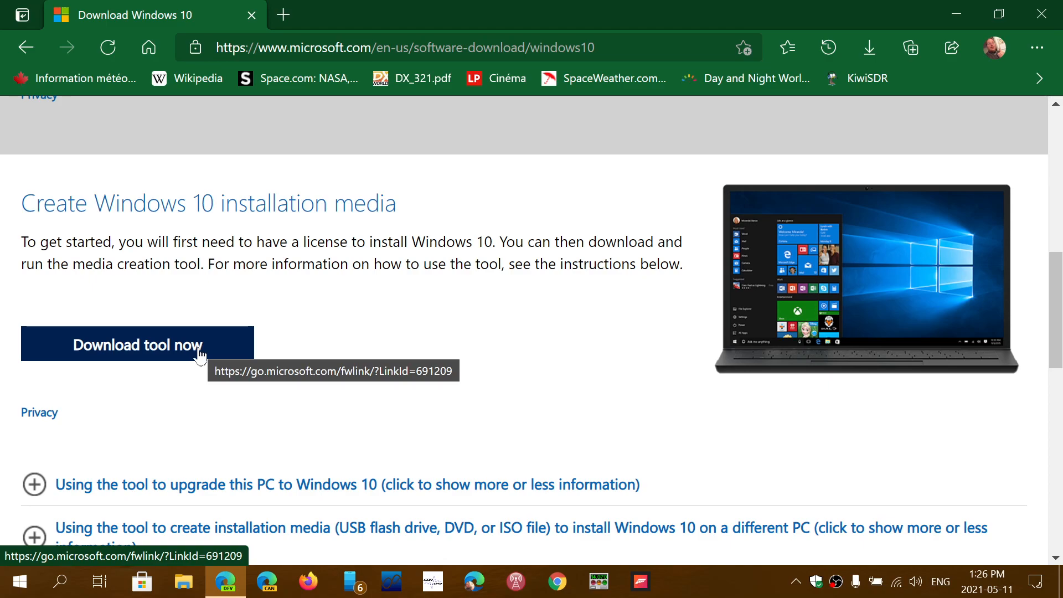
mouse_move(587, 359)
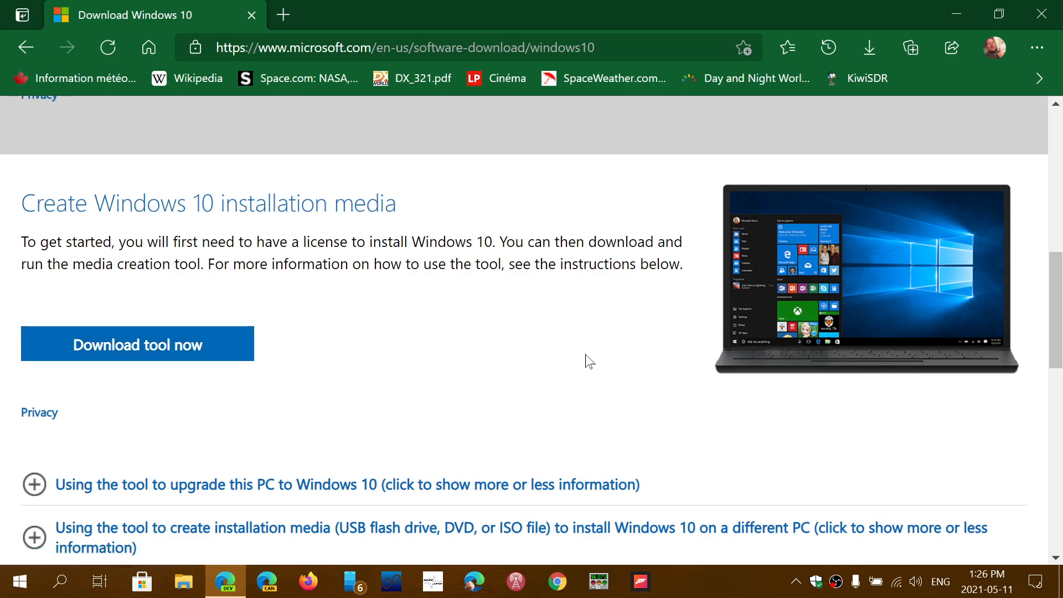
mouse_move(557, 144)
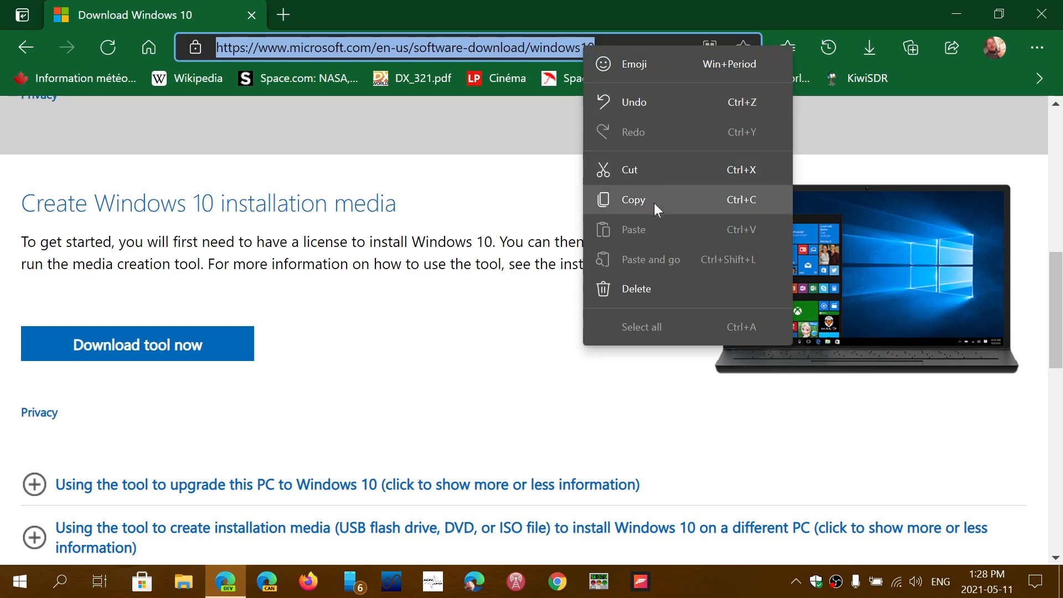
Copy the Download Windows 10 page's web address from the address bar.
left_click(632, 199)
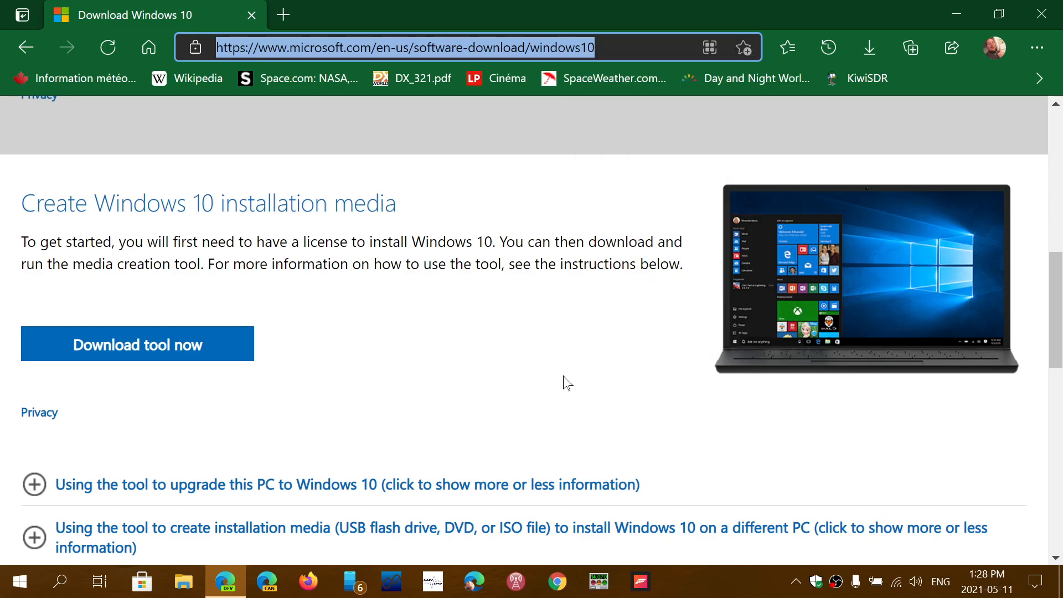